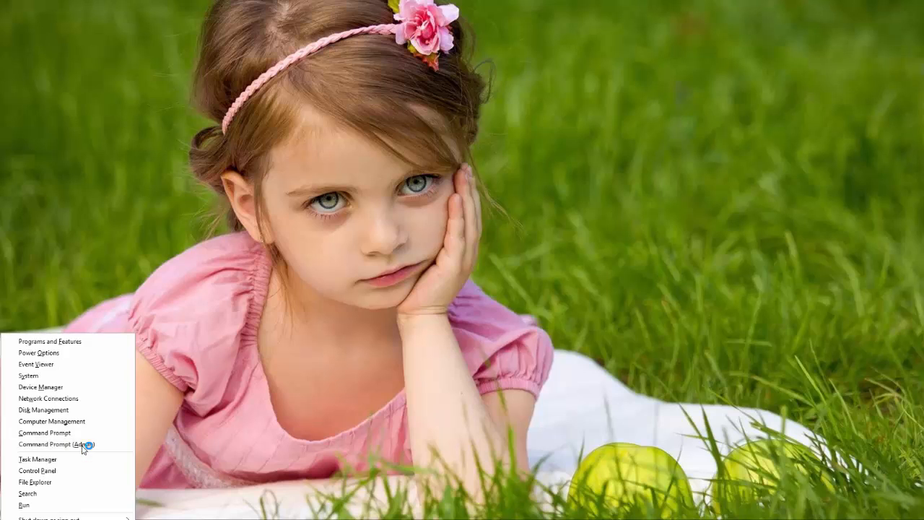
- Run 'net user administrator /active:yes' in an elevated Command Prompt to activate the built-in Administrator
left_click(49, 444)
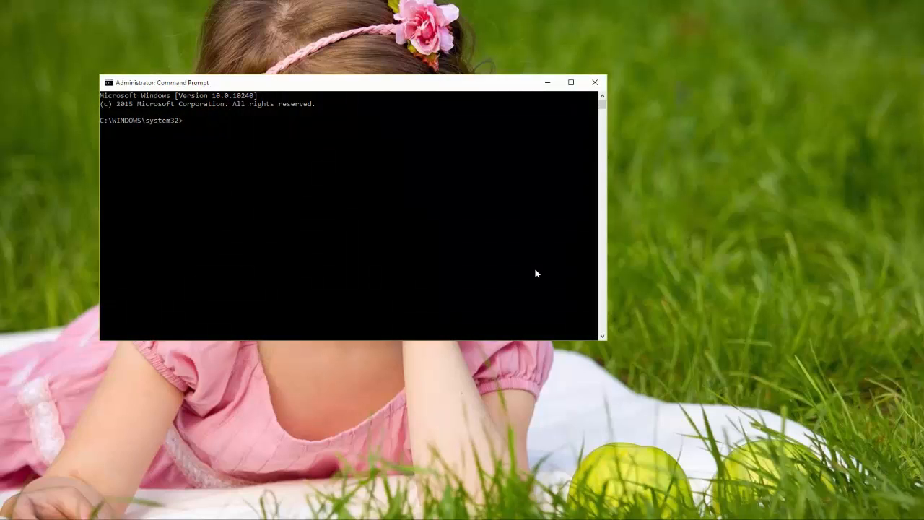
type("net user")
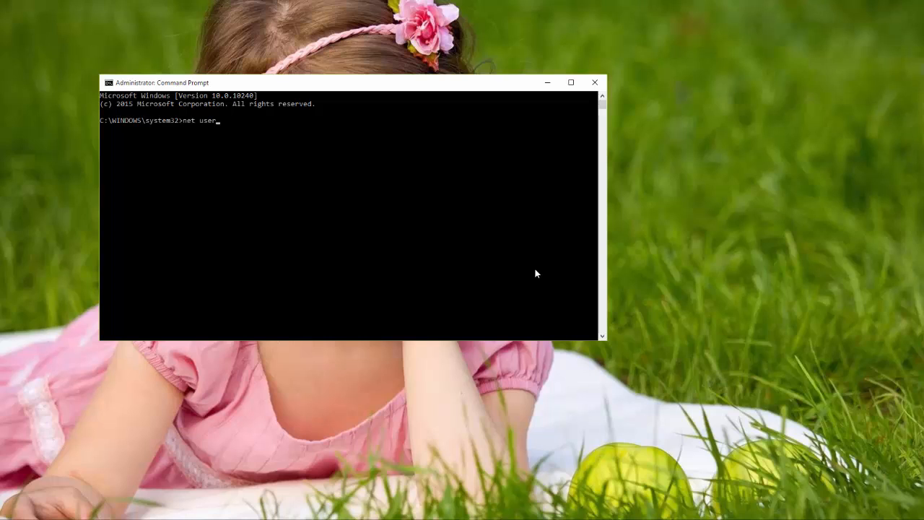
type("ad")
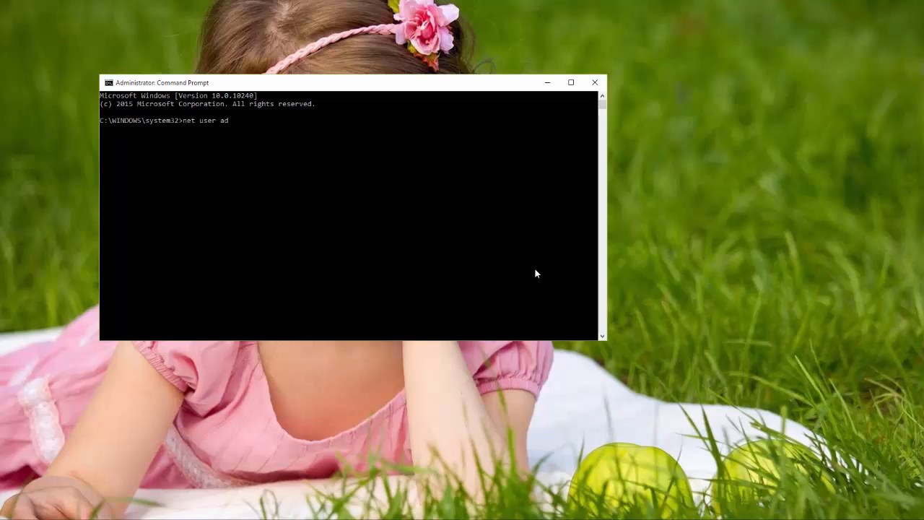
type("minist")
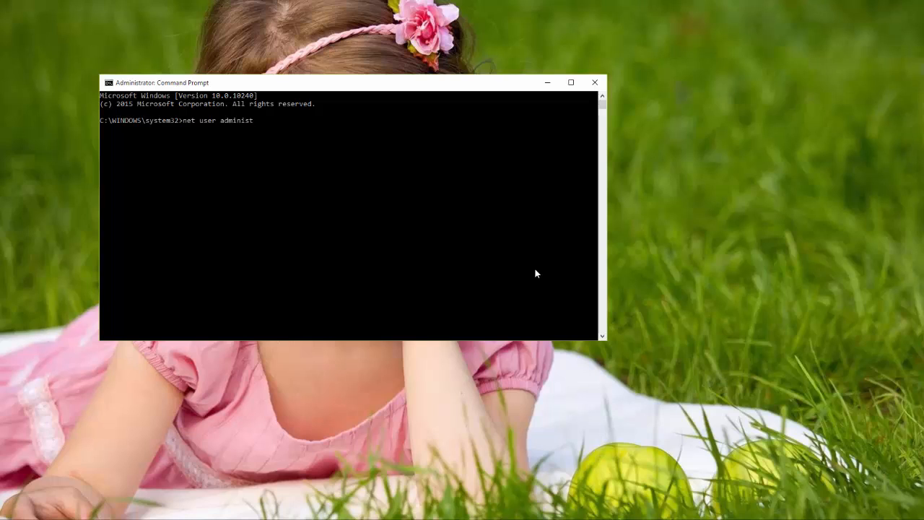
type("rator")
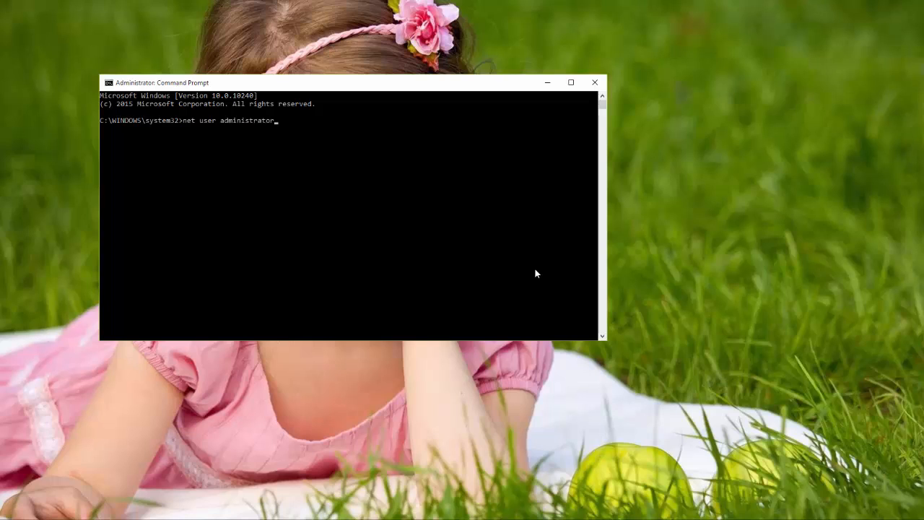
type("/")
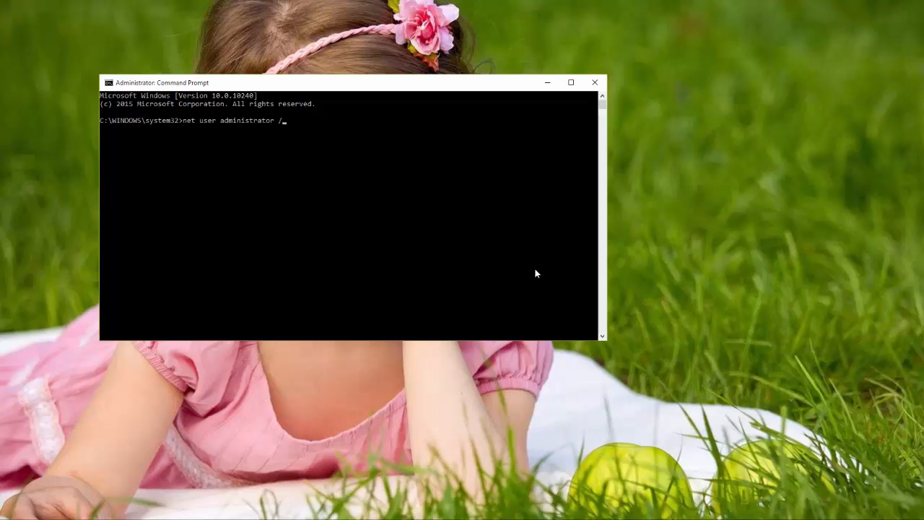
type("activ")
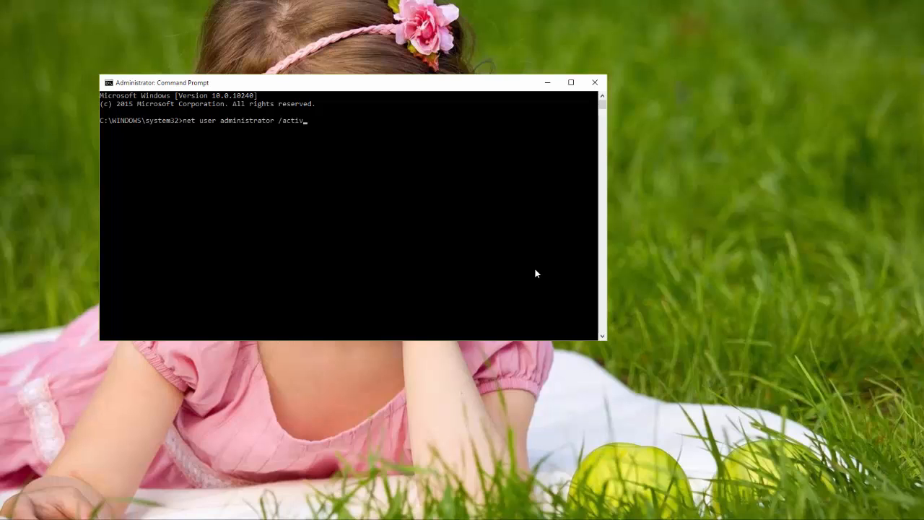
type("e:")
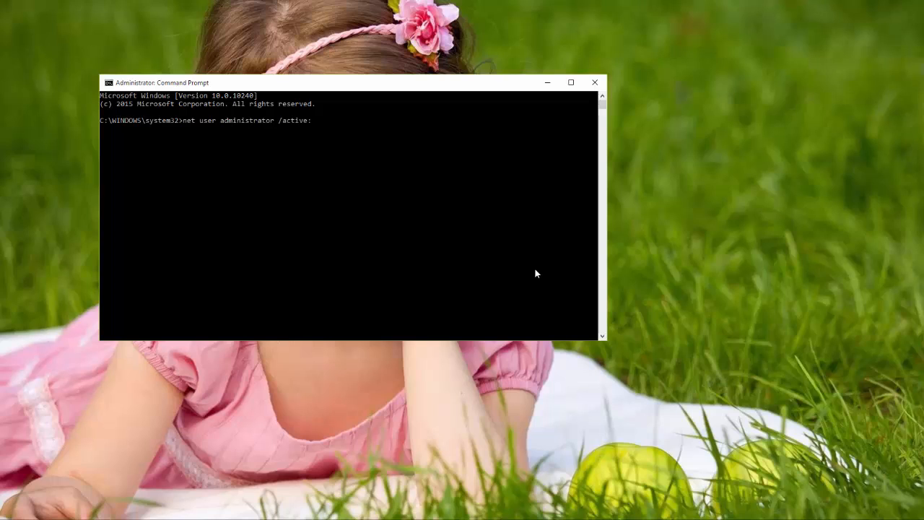
type("yes")
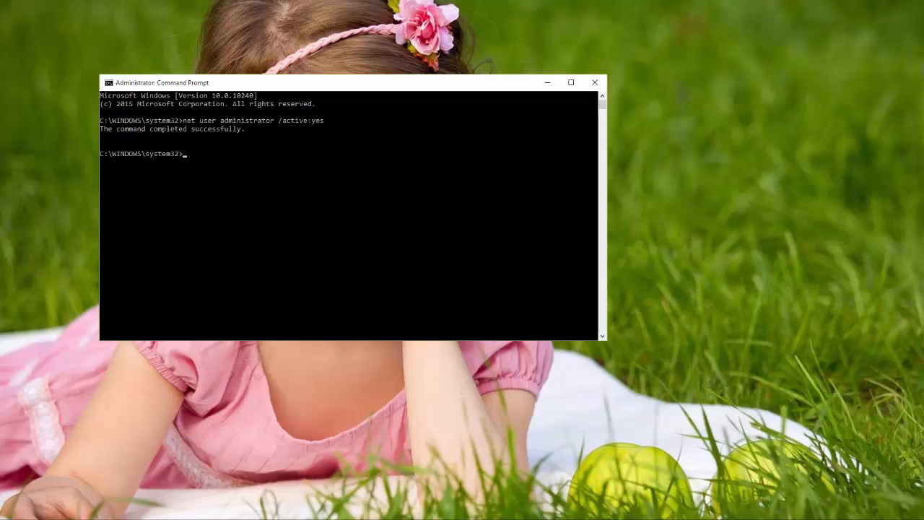
mouse_move(188, 419)
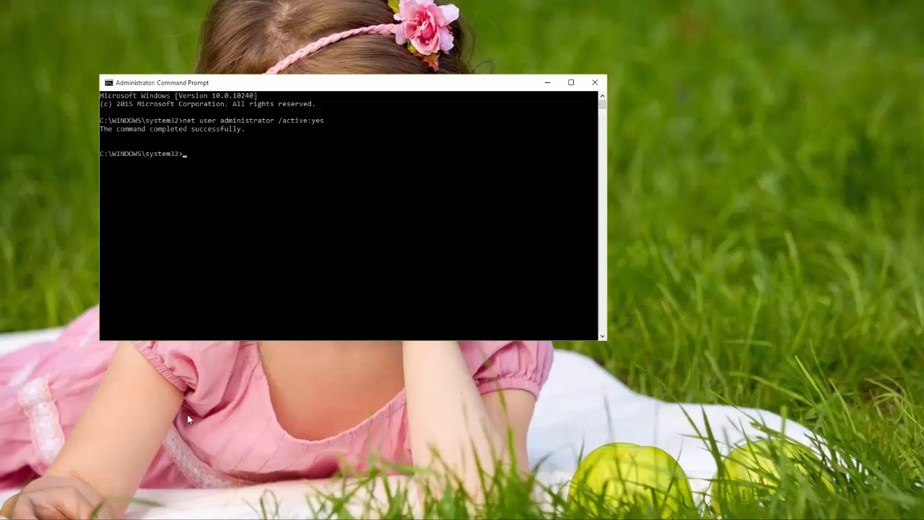
- Bring up the Start menu search box ready for a query
left_click(11, 514)
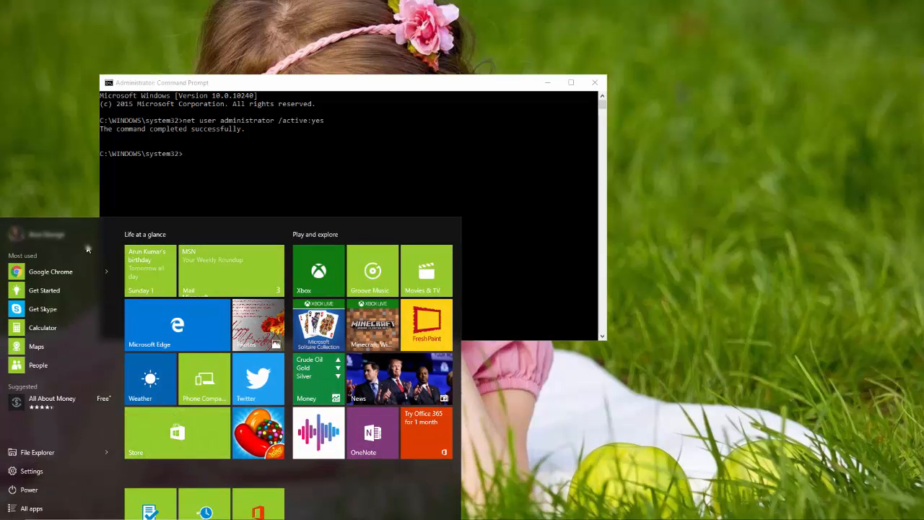
left_click(46, 234)
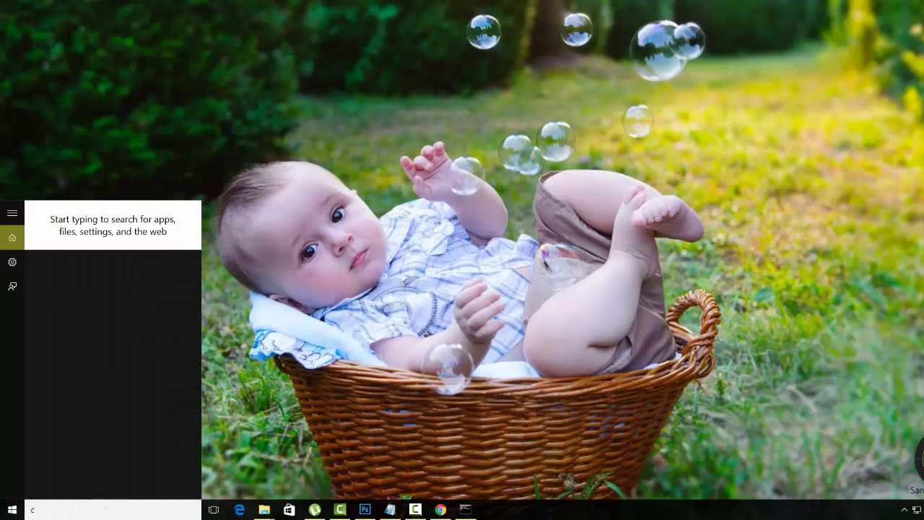
- Search 'control', reach Control Panel's User Accounts and list the other accounts on this PC
type("ontrol")
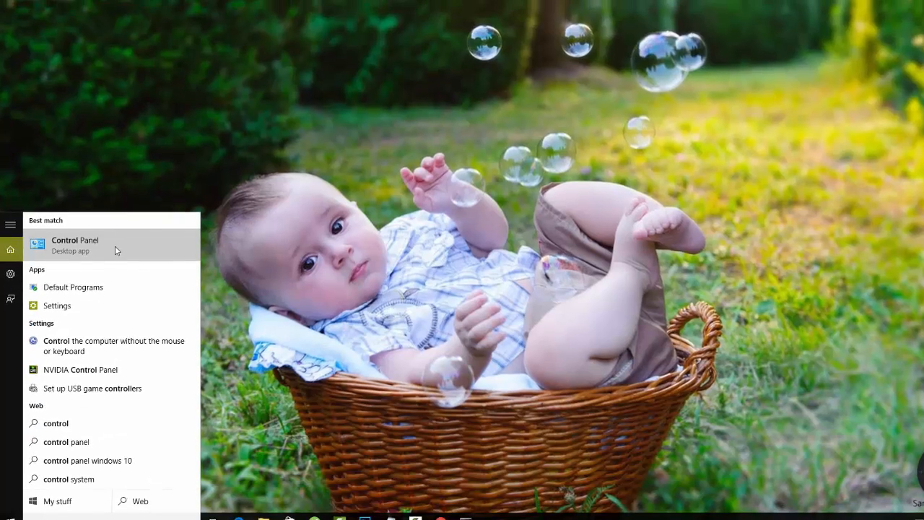
left_click(75, 245)
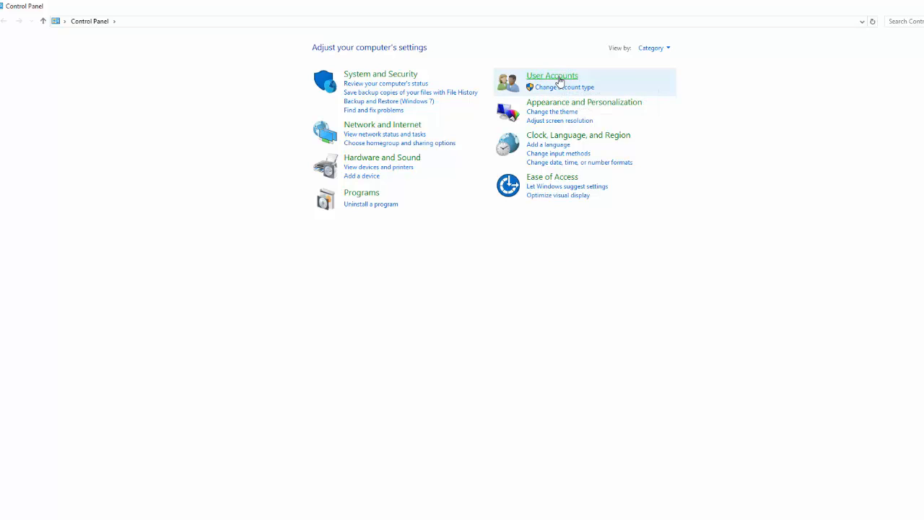
left_click(551, 75)
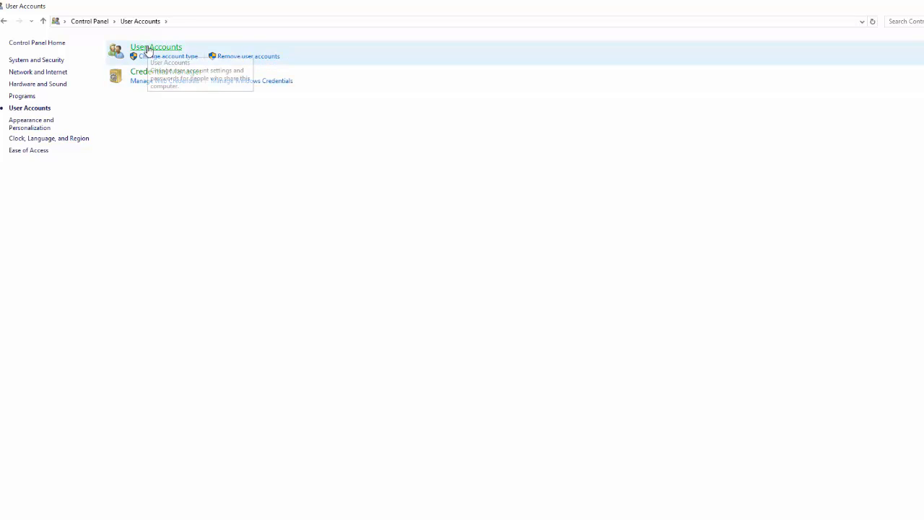
left_click(156, 46)
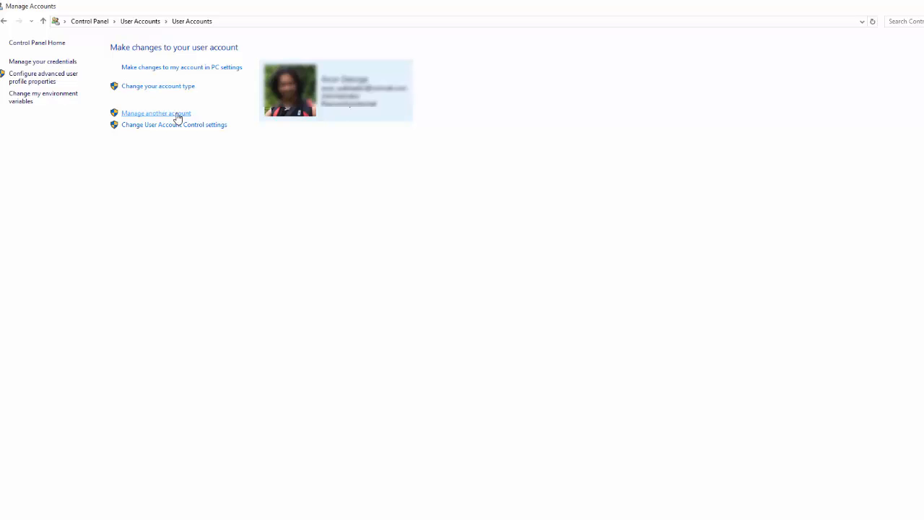
left_click(156, 113)
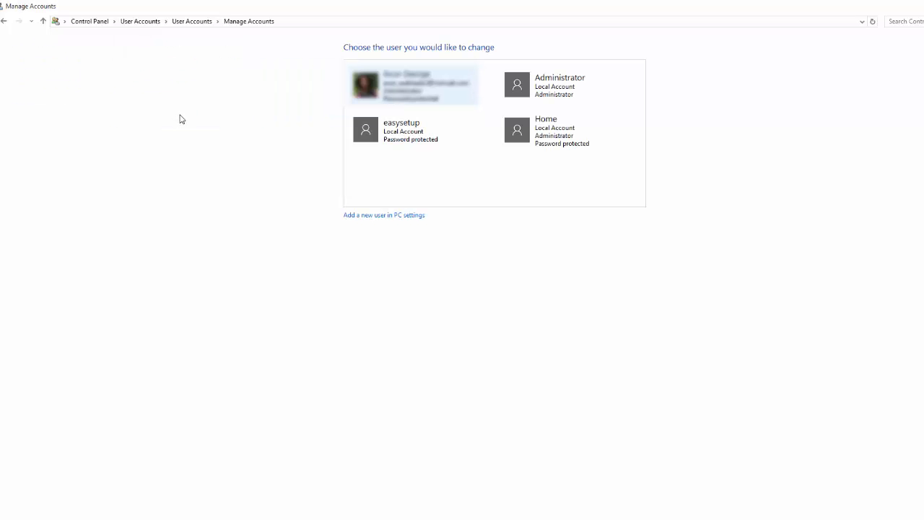
mouse_move(442, 389)
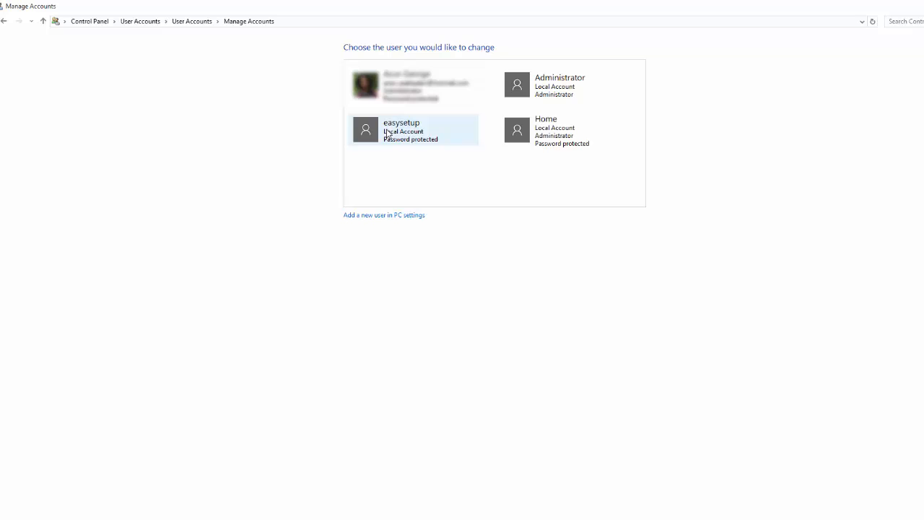
- Delete the easysetup local account while keeping its files
left_click(401, 129)
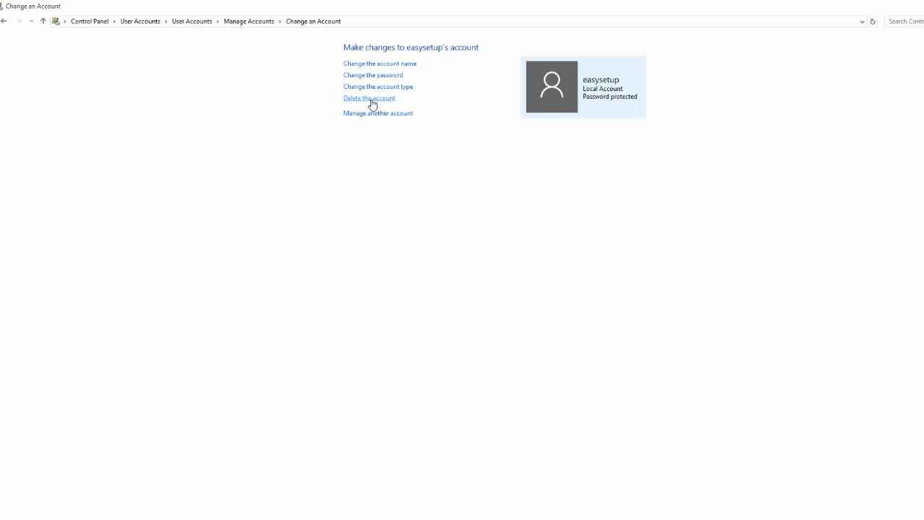
left_click(370, 99)
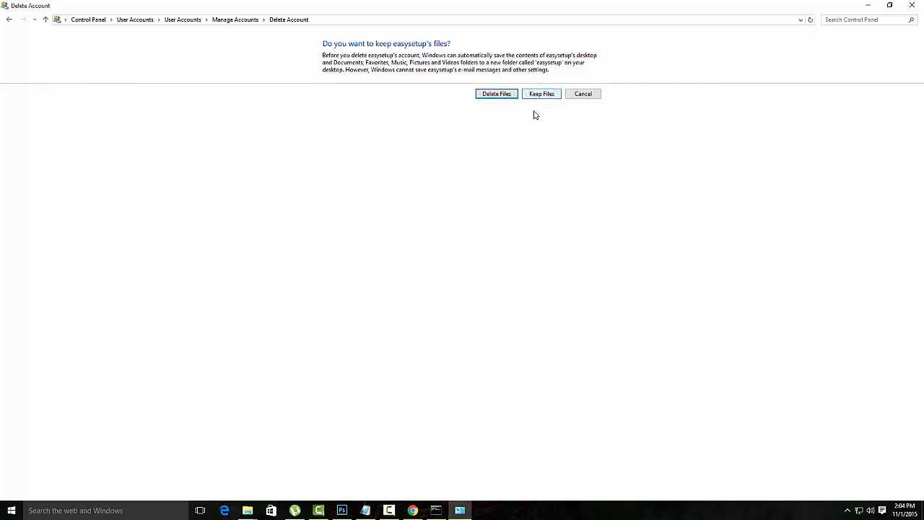
mouse_move(534, 122)
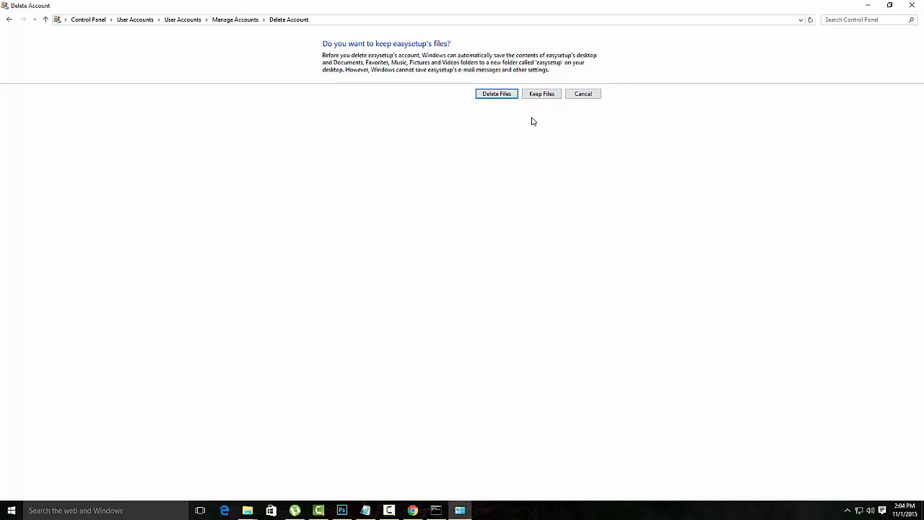
mouse_move(534, 114)
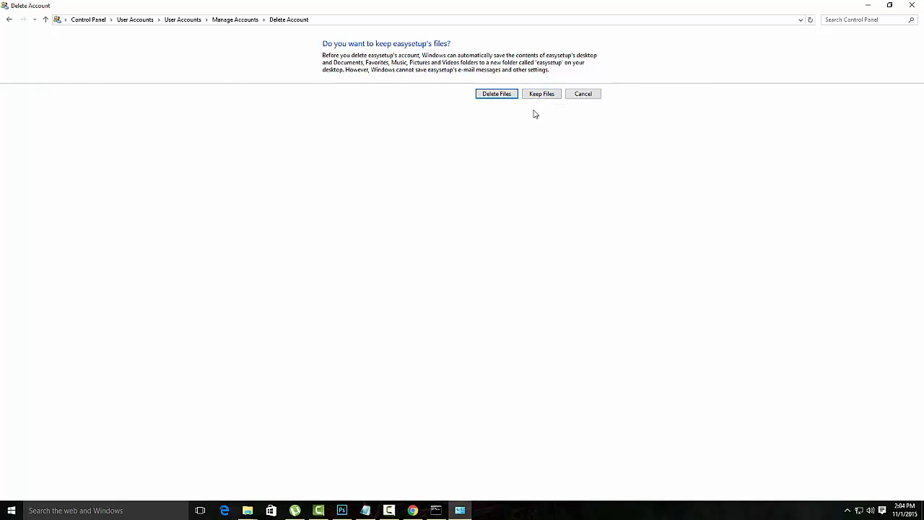
left_click(540, 92)
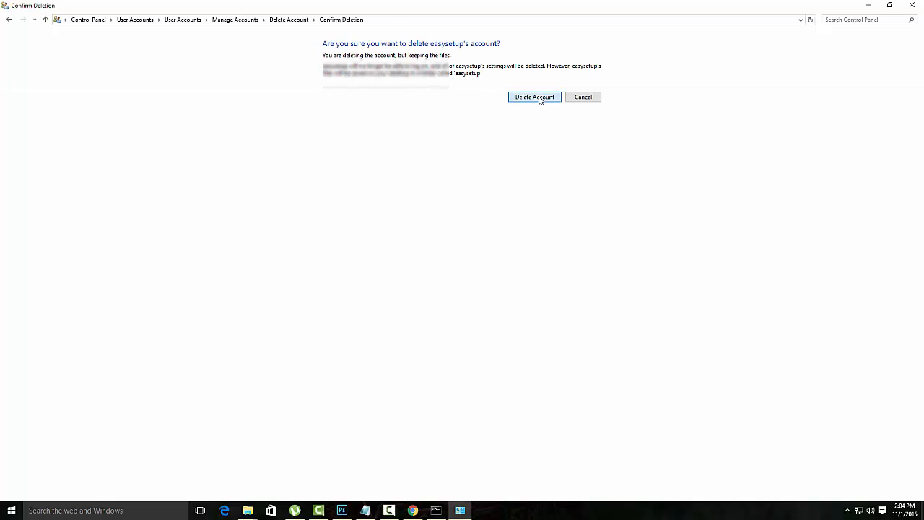
left_click(534, 96)
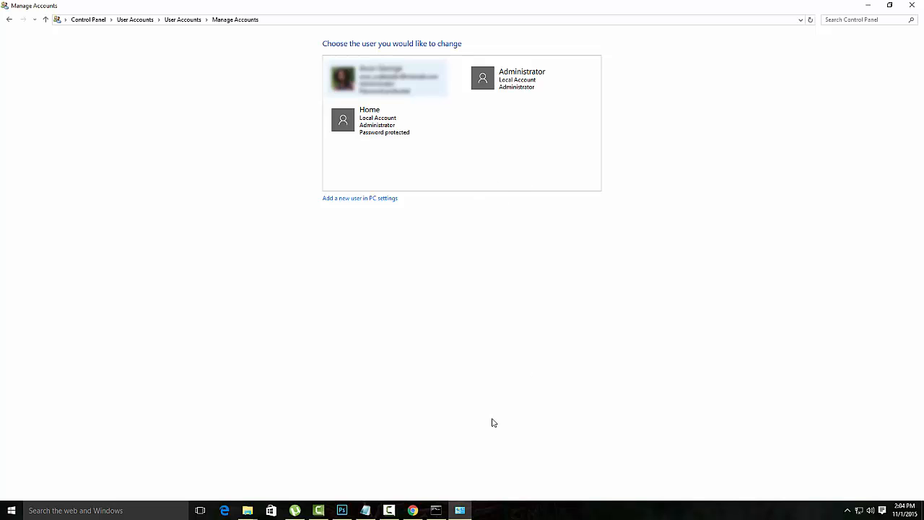
mouse_move(416, 166)
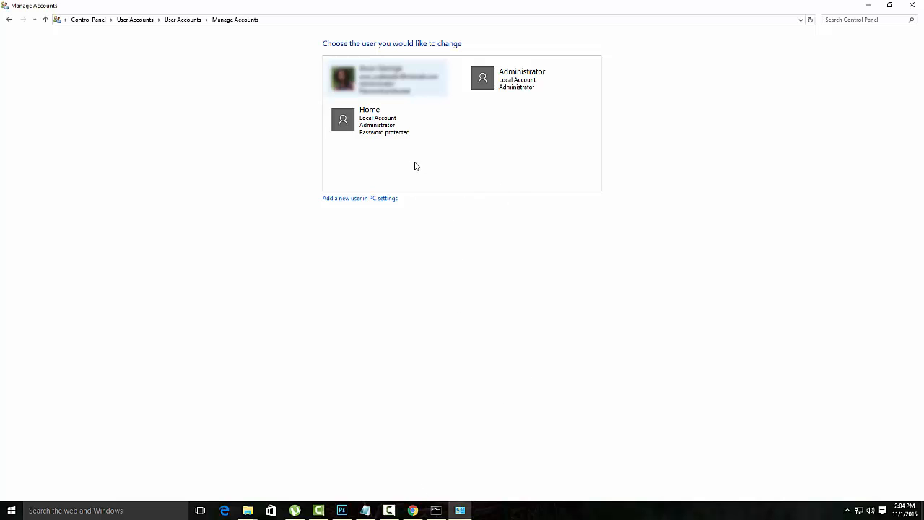
mouse_move(528, 263)
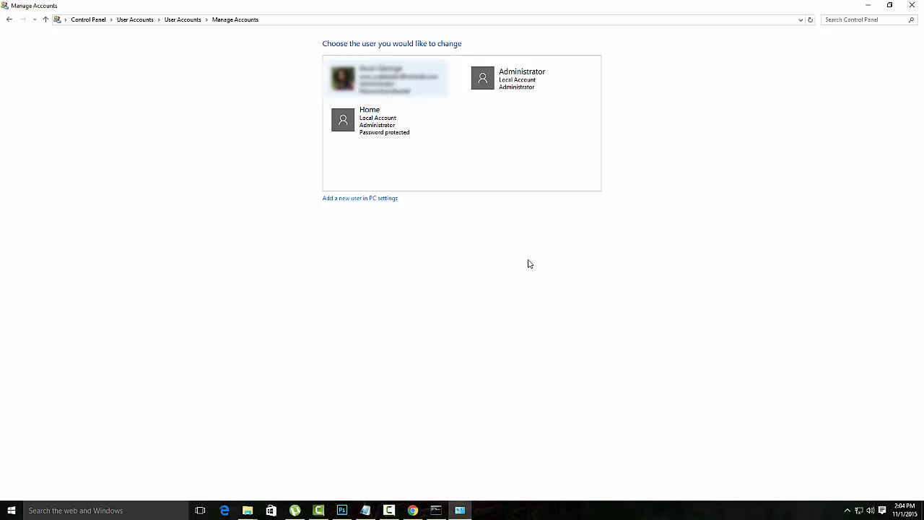
mouse_move(520, 264)
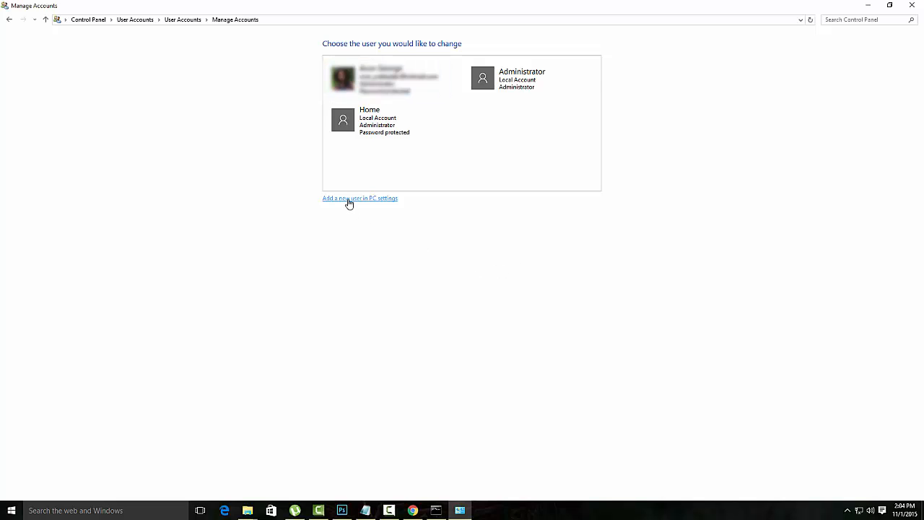
- Go to PC settings and start adding someone else to this PC
left_click(359, 198)
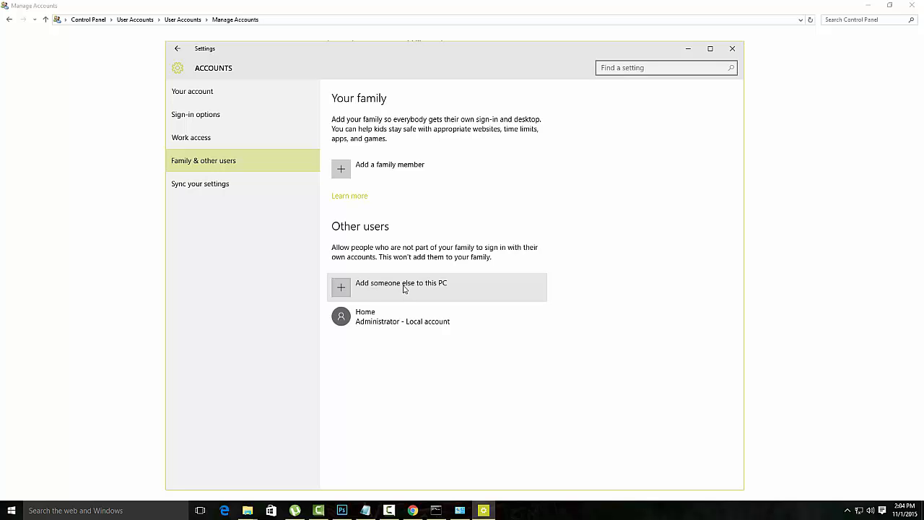
left_click(401, 282)
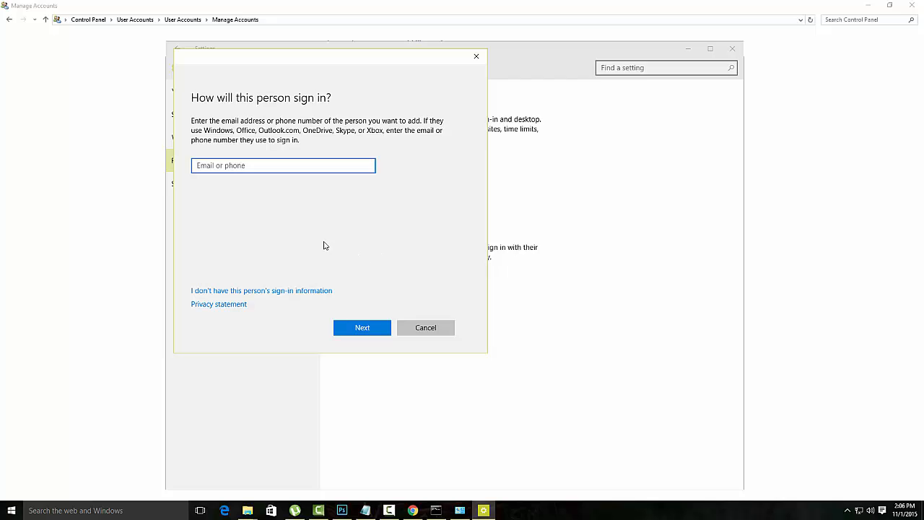
mouse_move(275, 179)
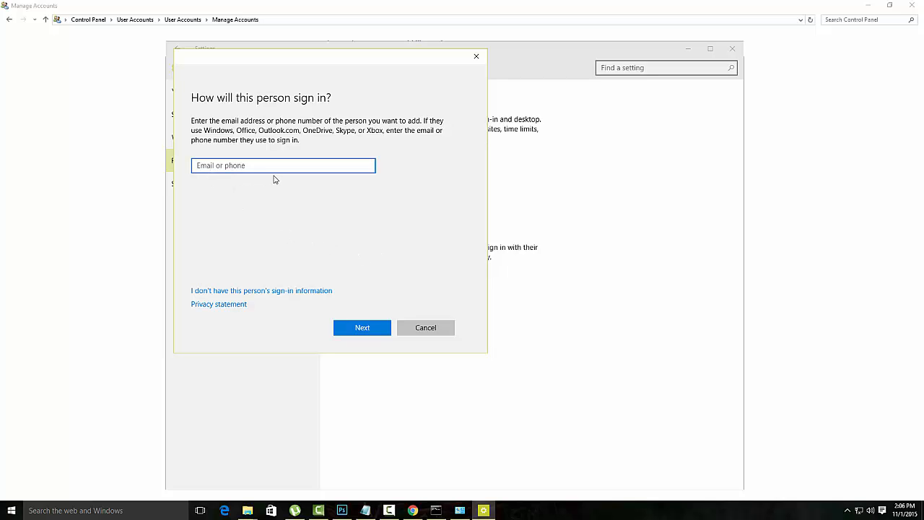
mouse_move(376, 202)
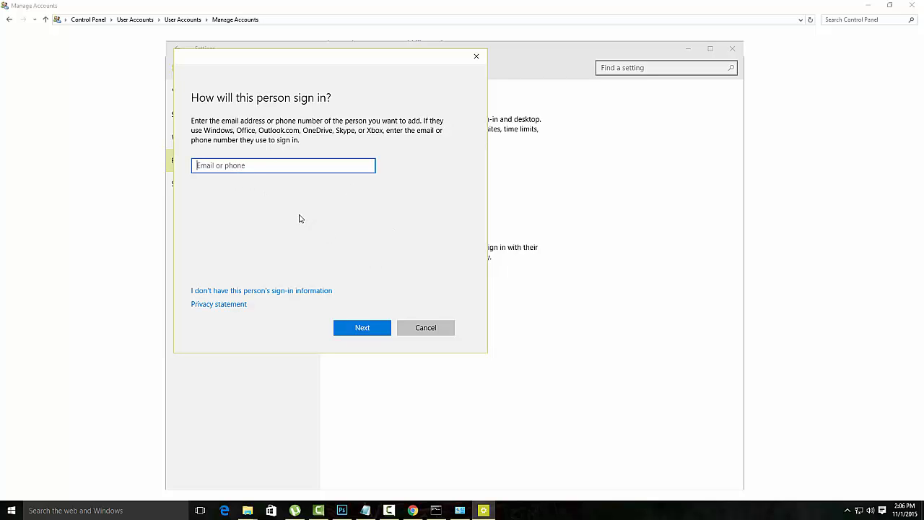
mouse_move(356, 196)
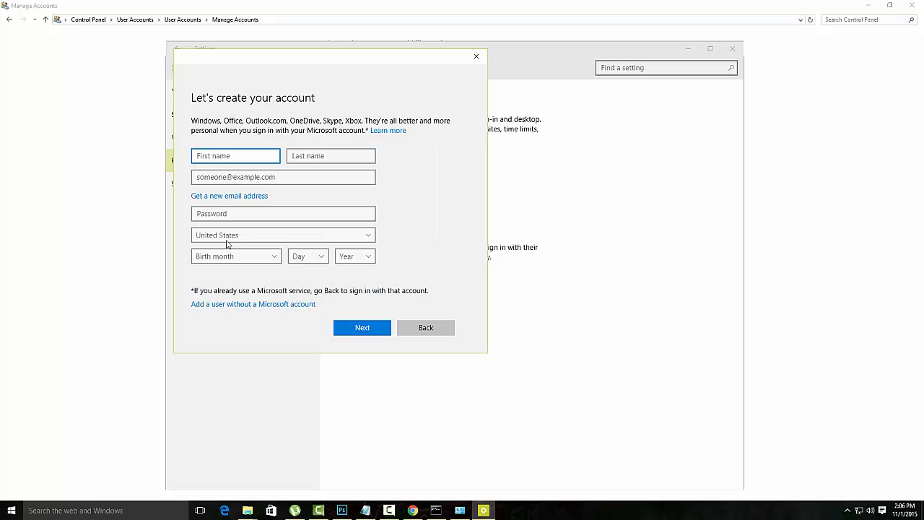
mouse_move(258, 334)
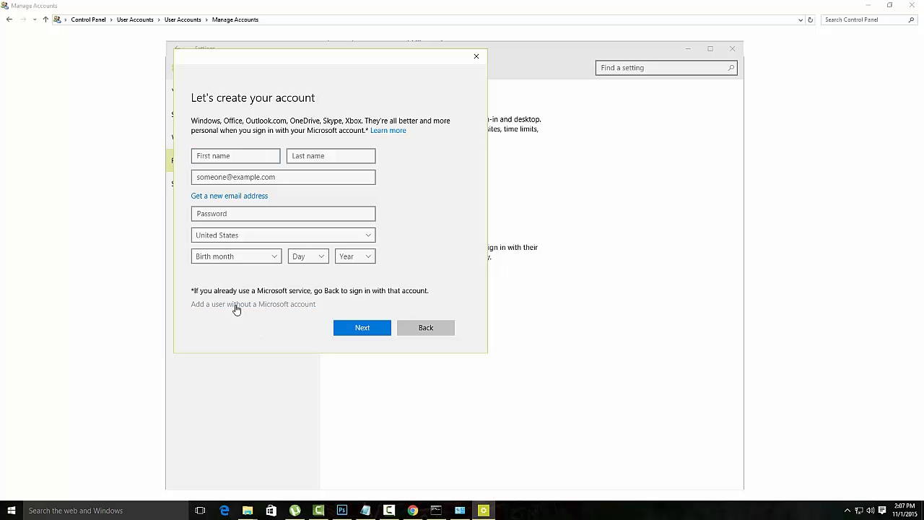
- Start a user without a Microsoft account and enter the name easysetup.in
left_click(253, 303)
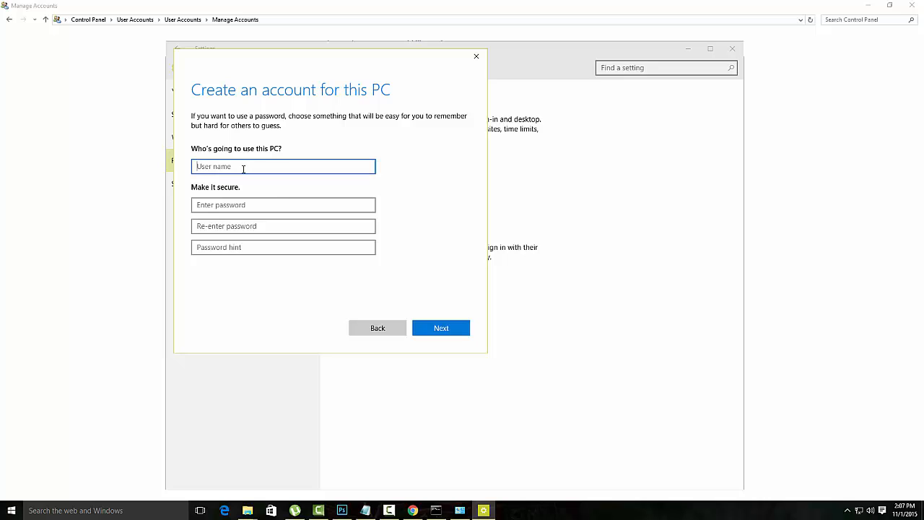
type("easys")
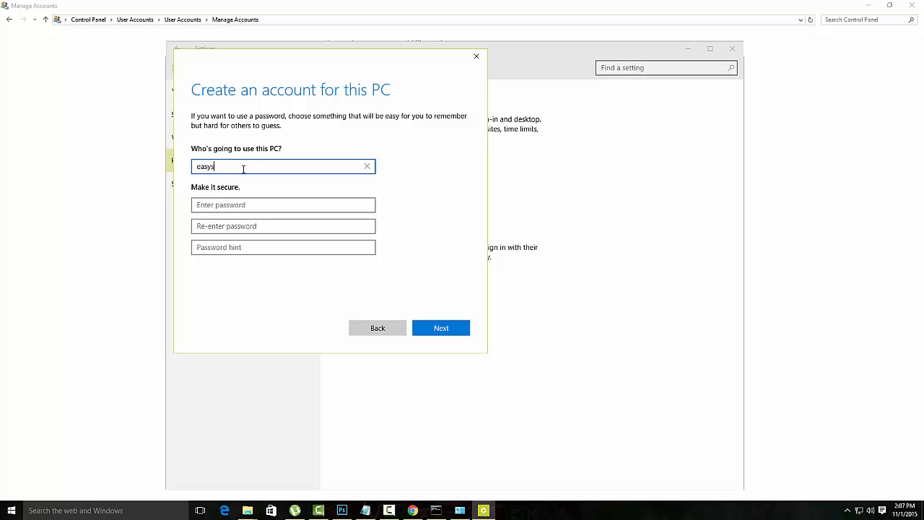
type("etup")
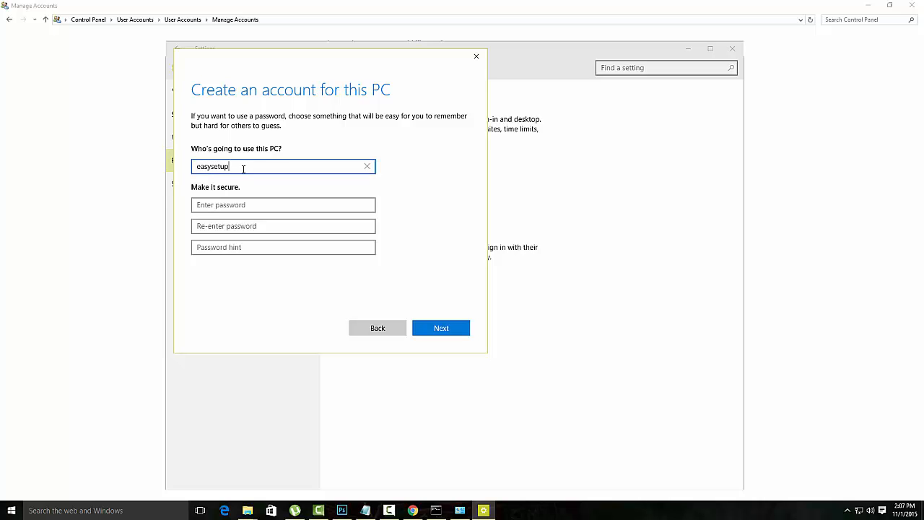
type(".in")
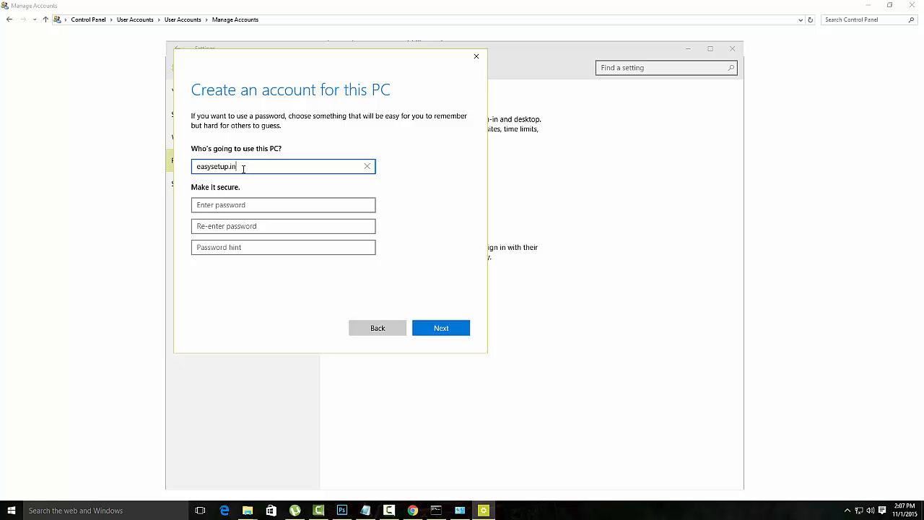
left_click(283, 205)
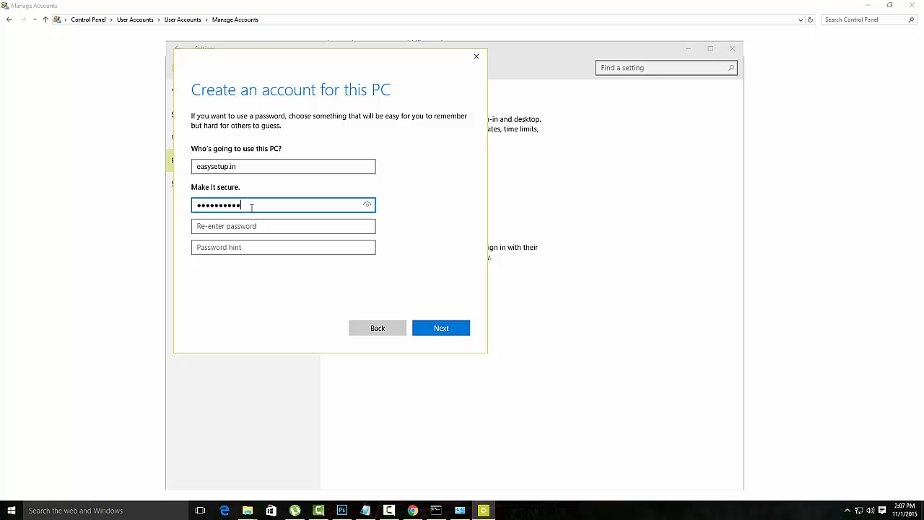
- Fill in the password twice and the hint 'tes', then submit the new local account
left_click(283, 225)
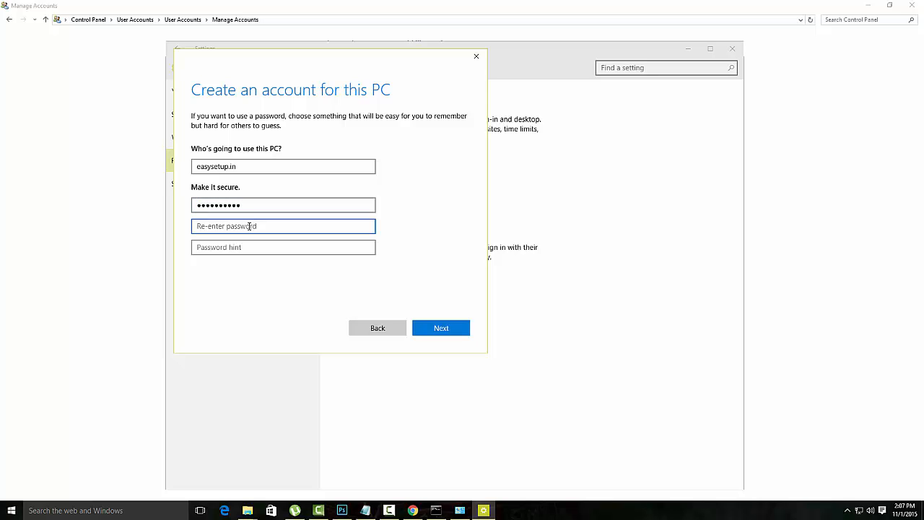
type("••••")
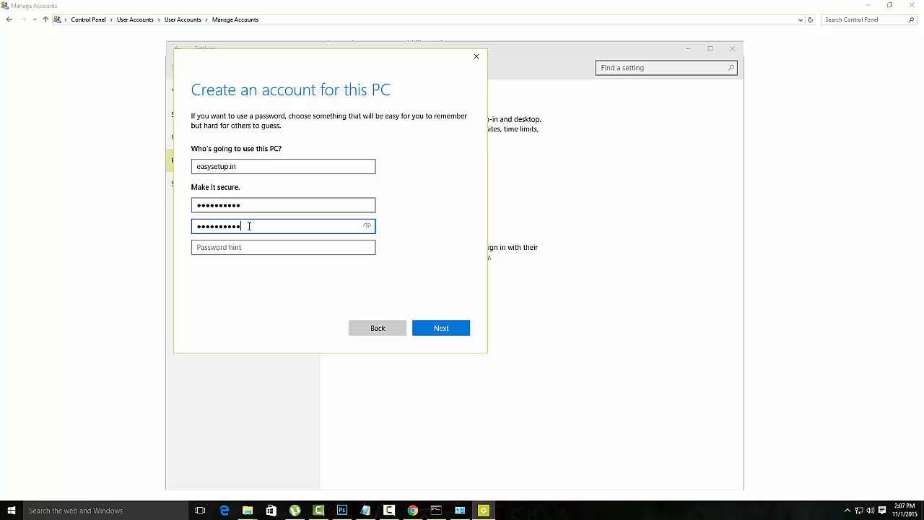
left_click(283, 247)
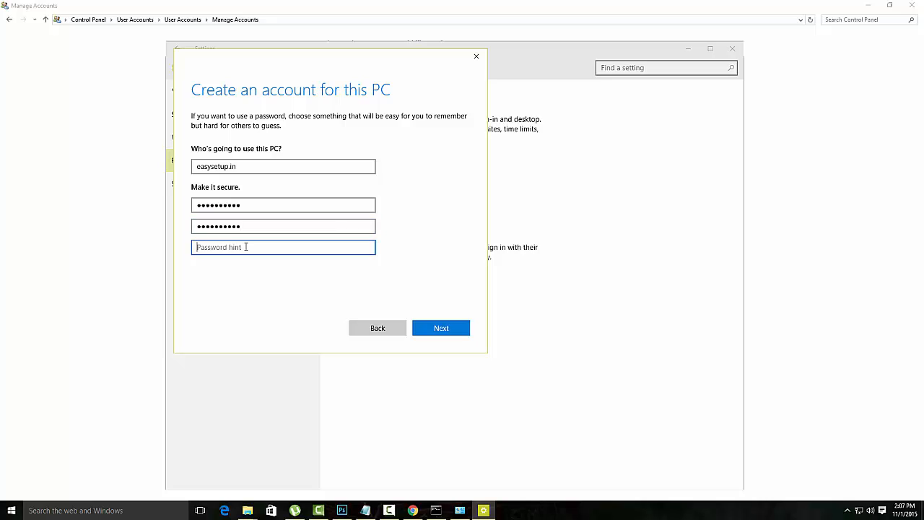
type("test")
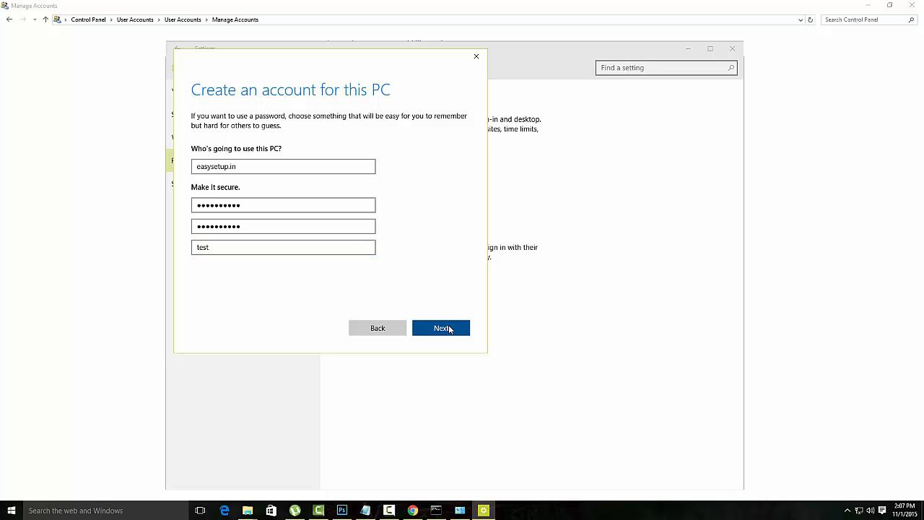
left_click(442, 328)
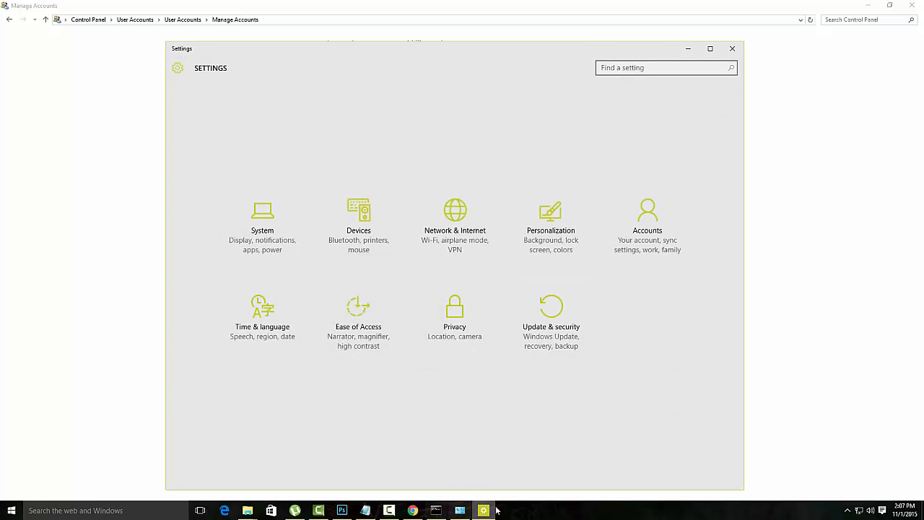
mouse_move(421, 494)
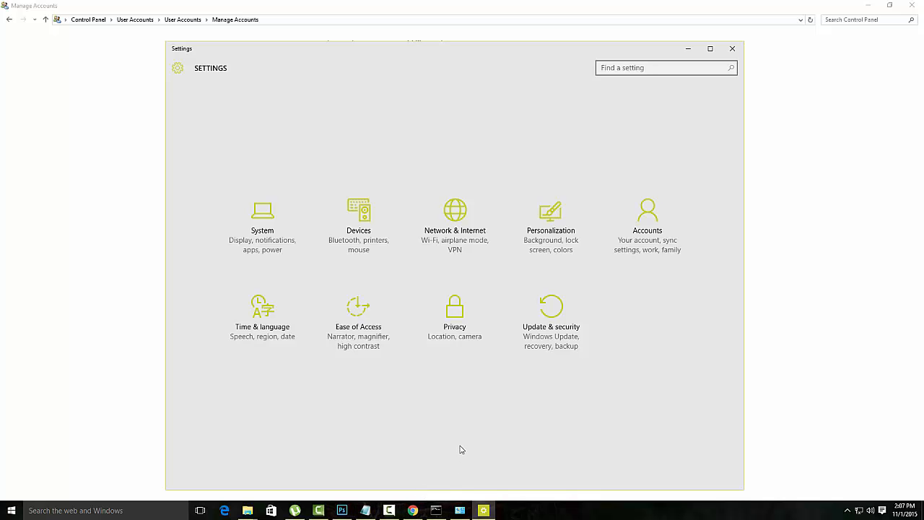
mouse_move(647, 226)
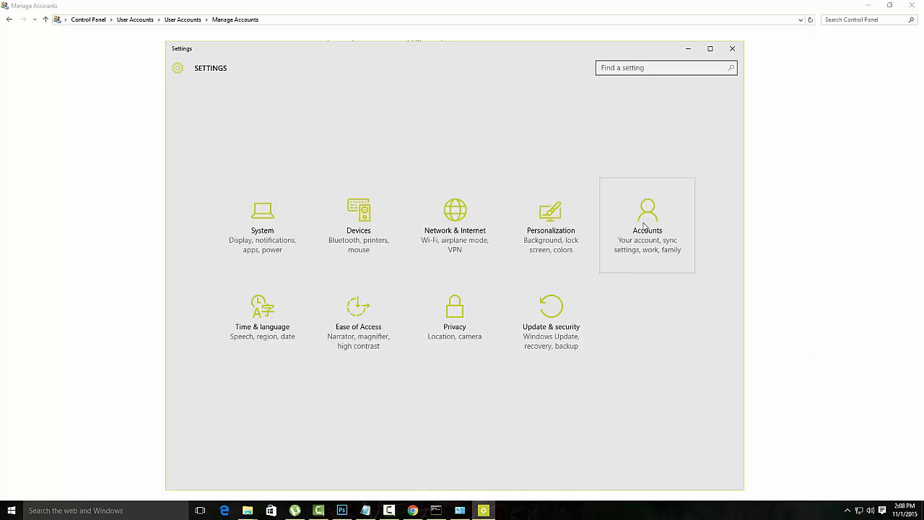
- Show Accounts > Family & other users and select the new easysetup.in account
left_click(646, 225)
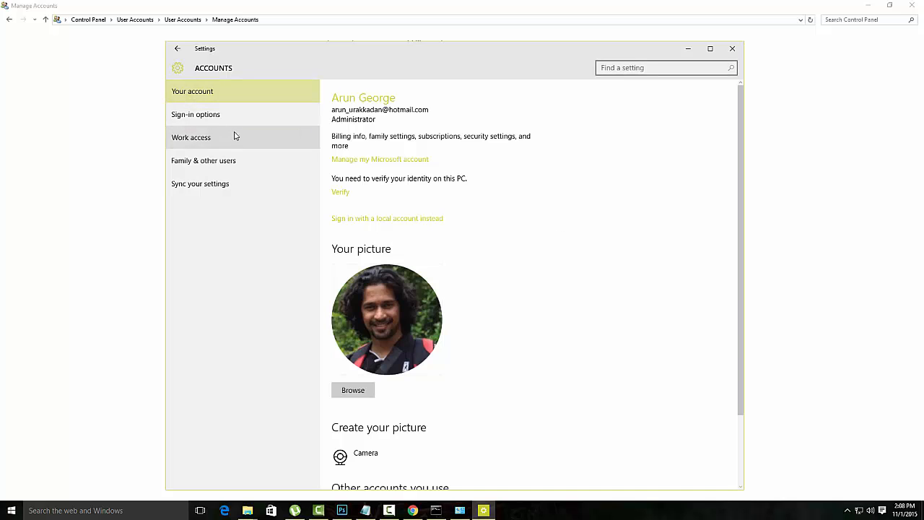
left_click(203, 160)
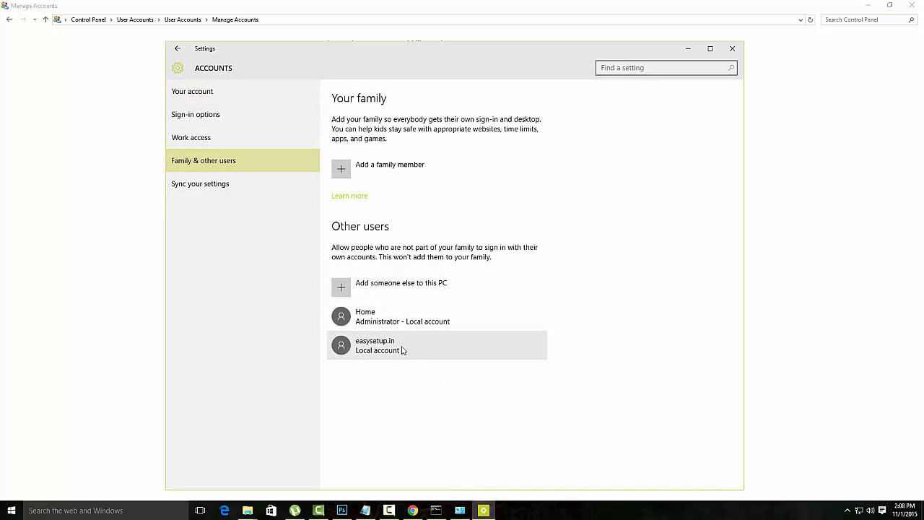
left_click(376, 345)
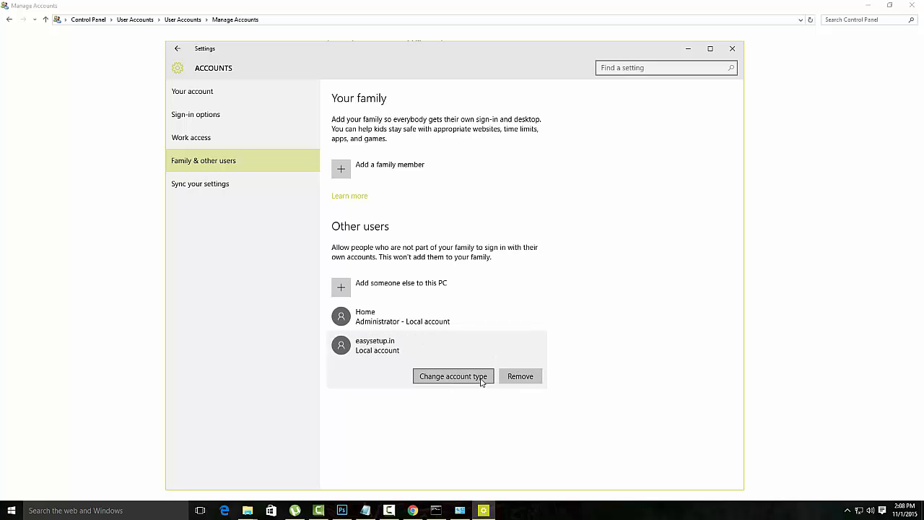
- Change easysetup.in's account type to Administrator and close Settings
left_click(454, 376)
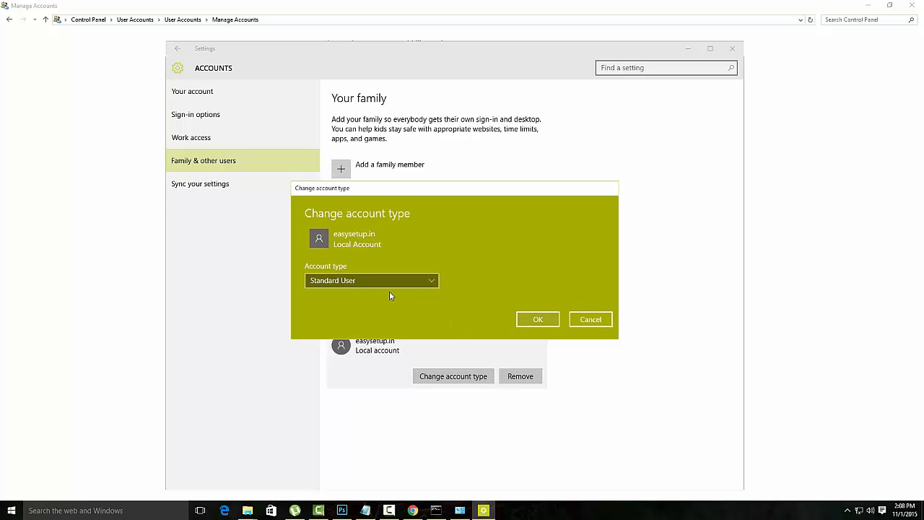
left_click(371, 280)
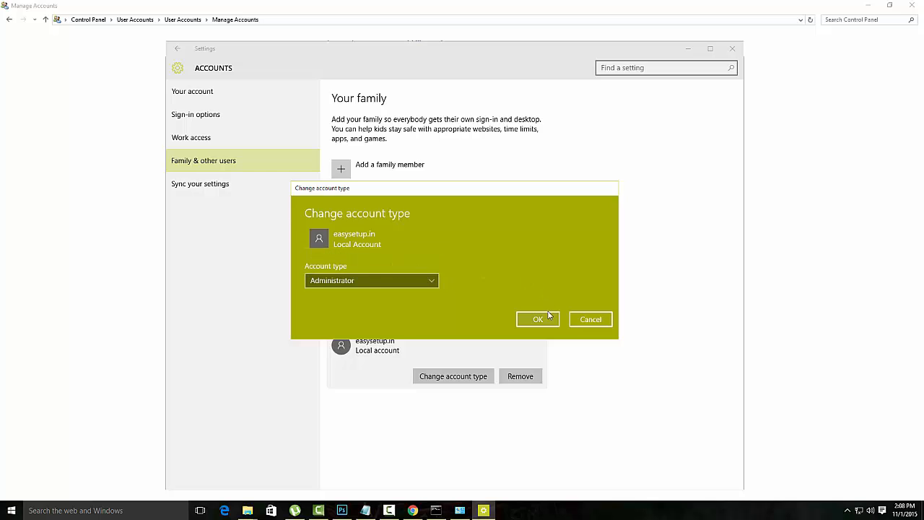
left_click(536, 319)
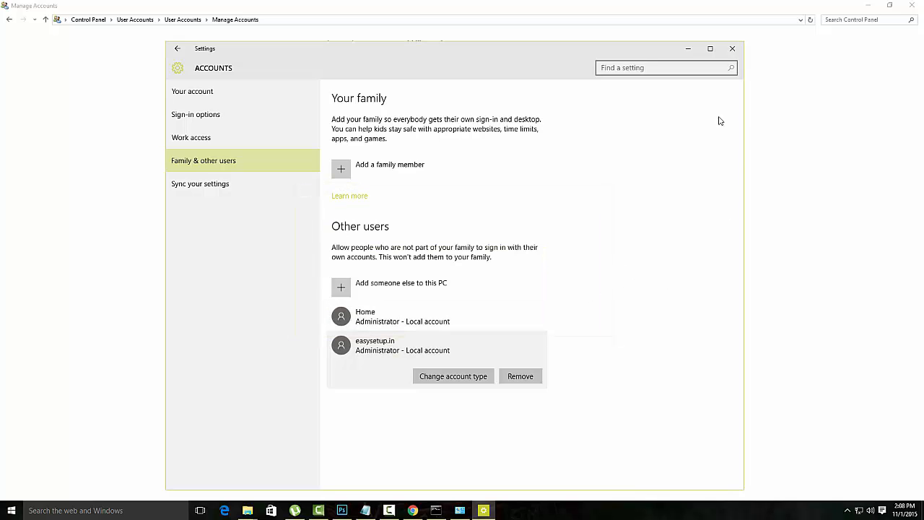
mouse_move(774, 76)
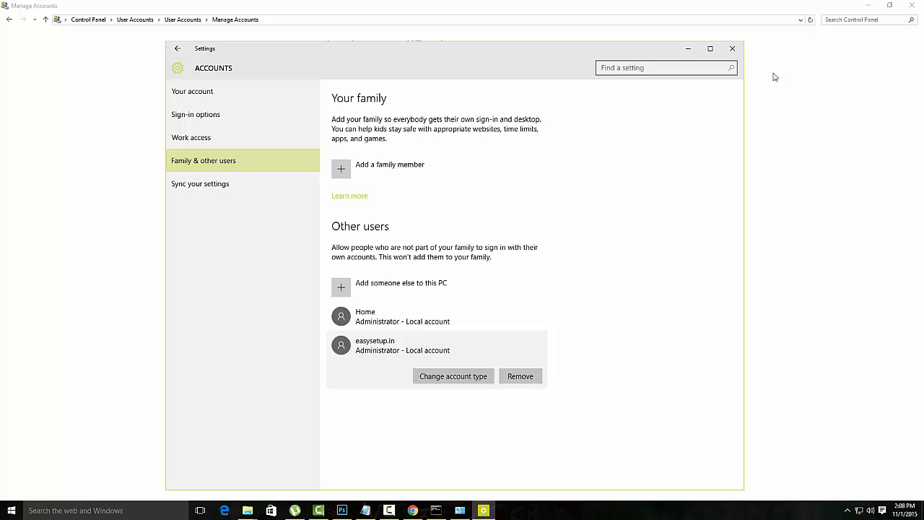
left_click(732, 49)
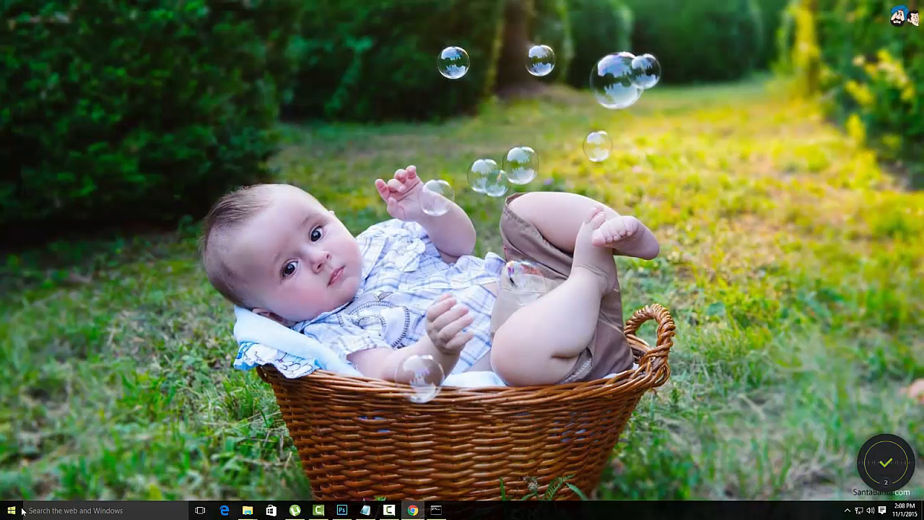
left_click(9, 511)
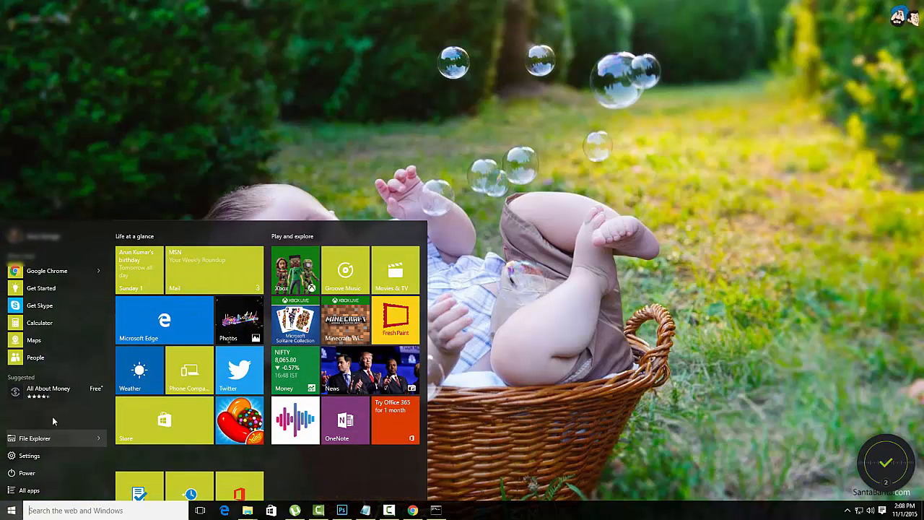
left_click(37, 237)
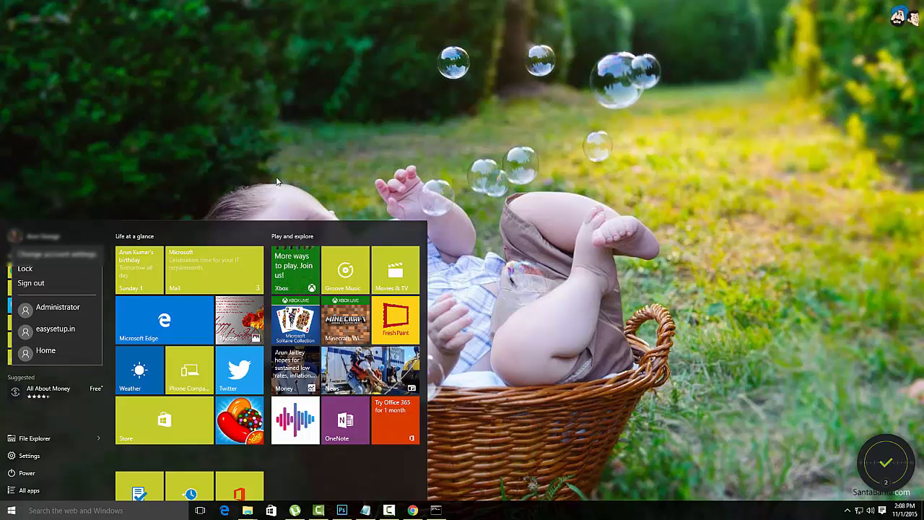
left_click(12, 511)
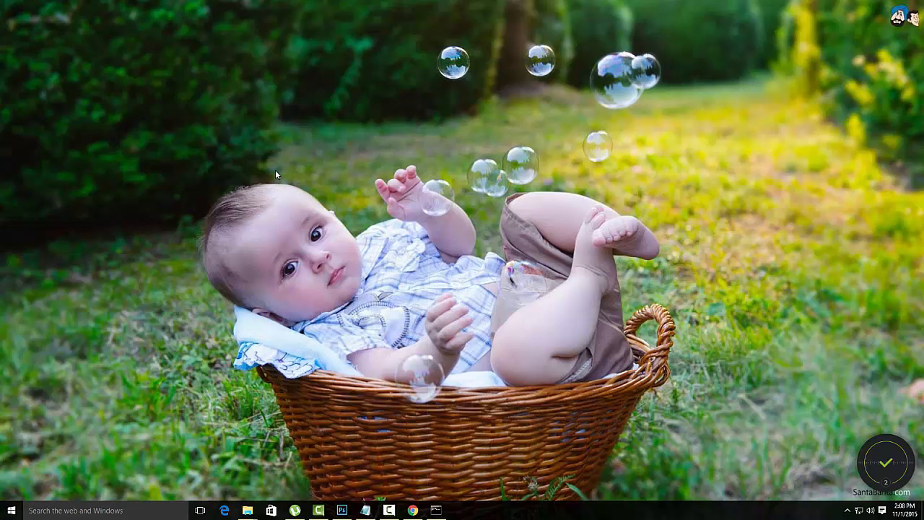